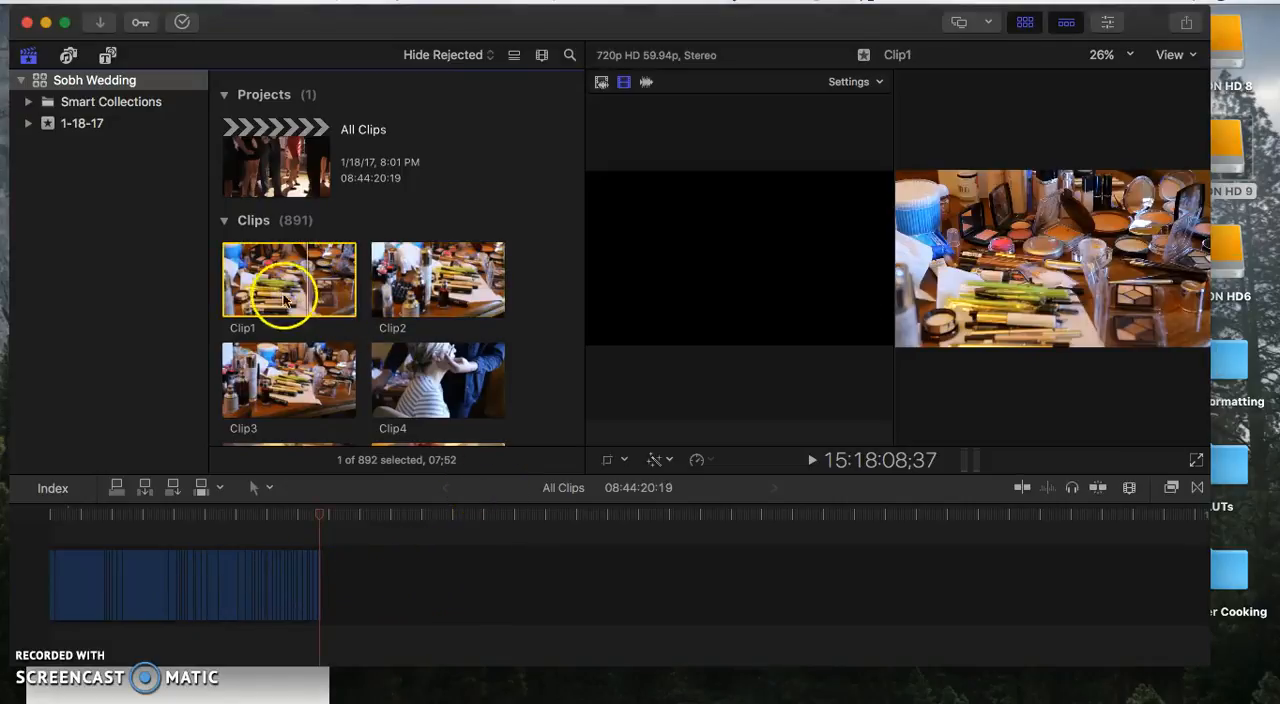
- Select Clip2 in the Sobh Wedding event browser
{"action": "left_click", "coordinate": [437, 280]}
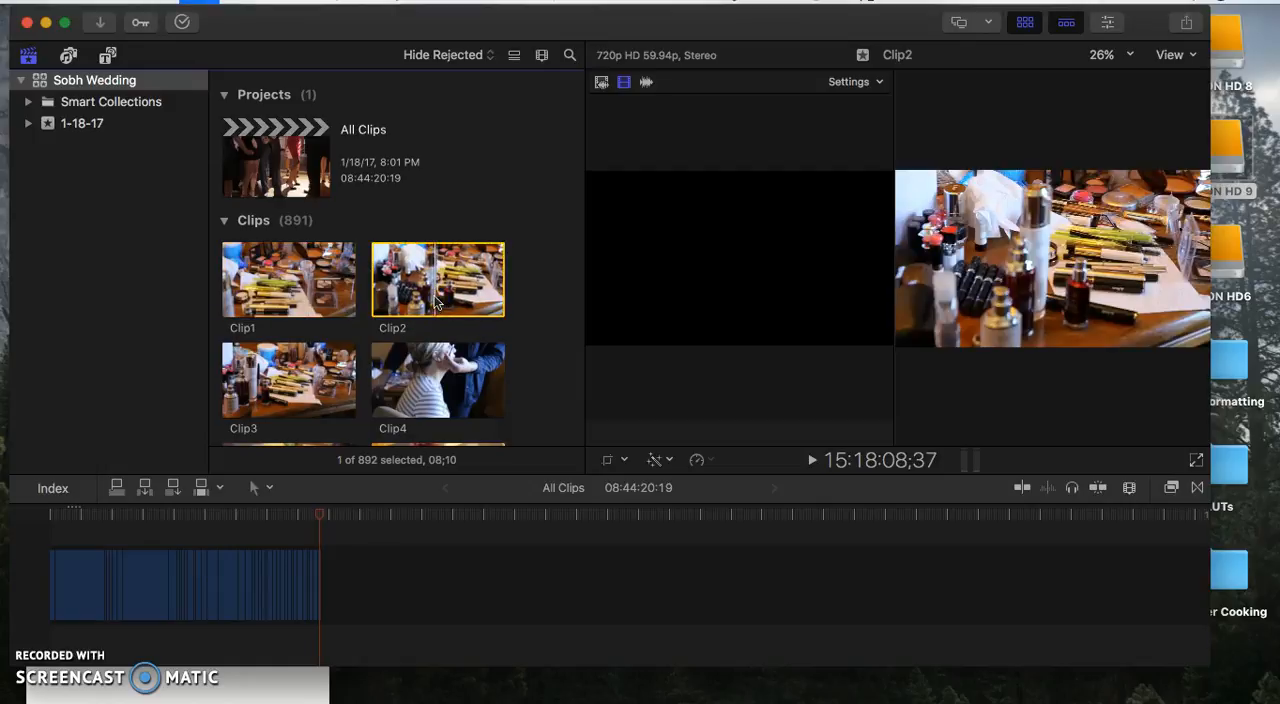
{"action": "mouse_move", "coordinate": [283, 272]}
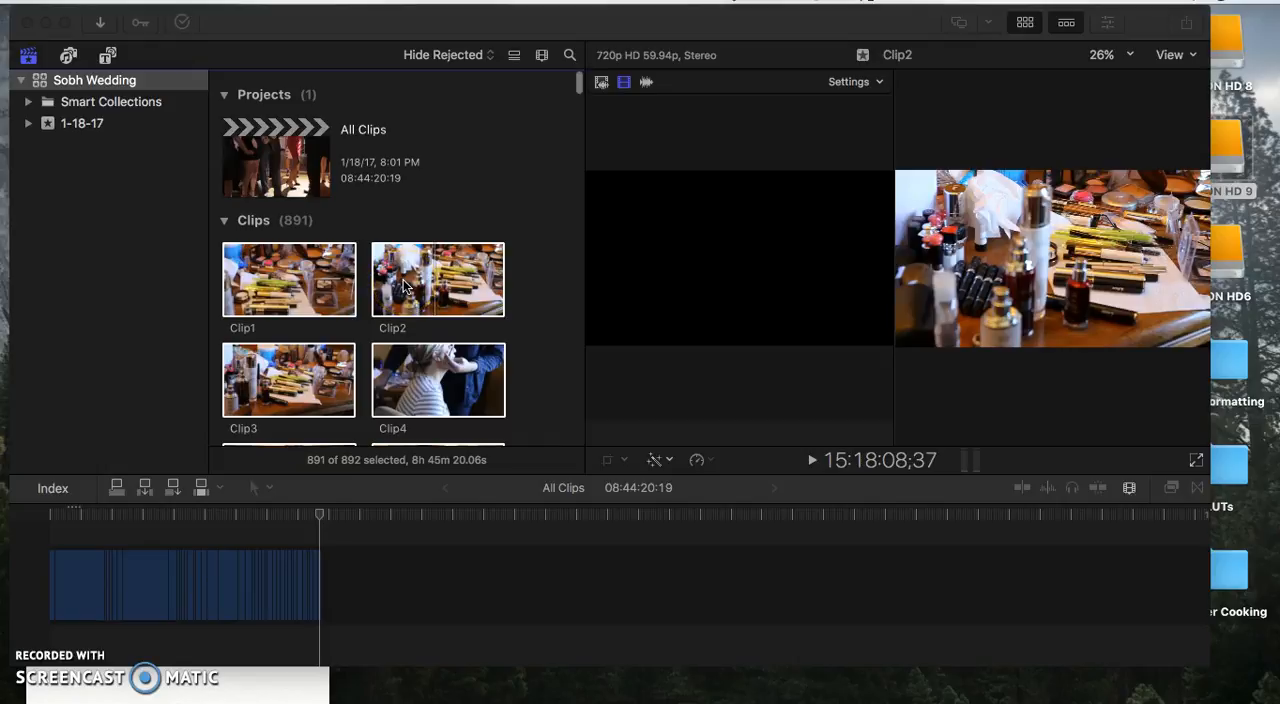
- Transcode the selected clips with Create optimized media enabled
{"action": "right_click", "coordinate": [437, 280]}
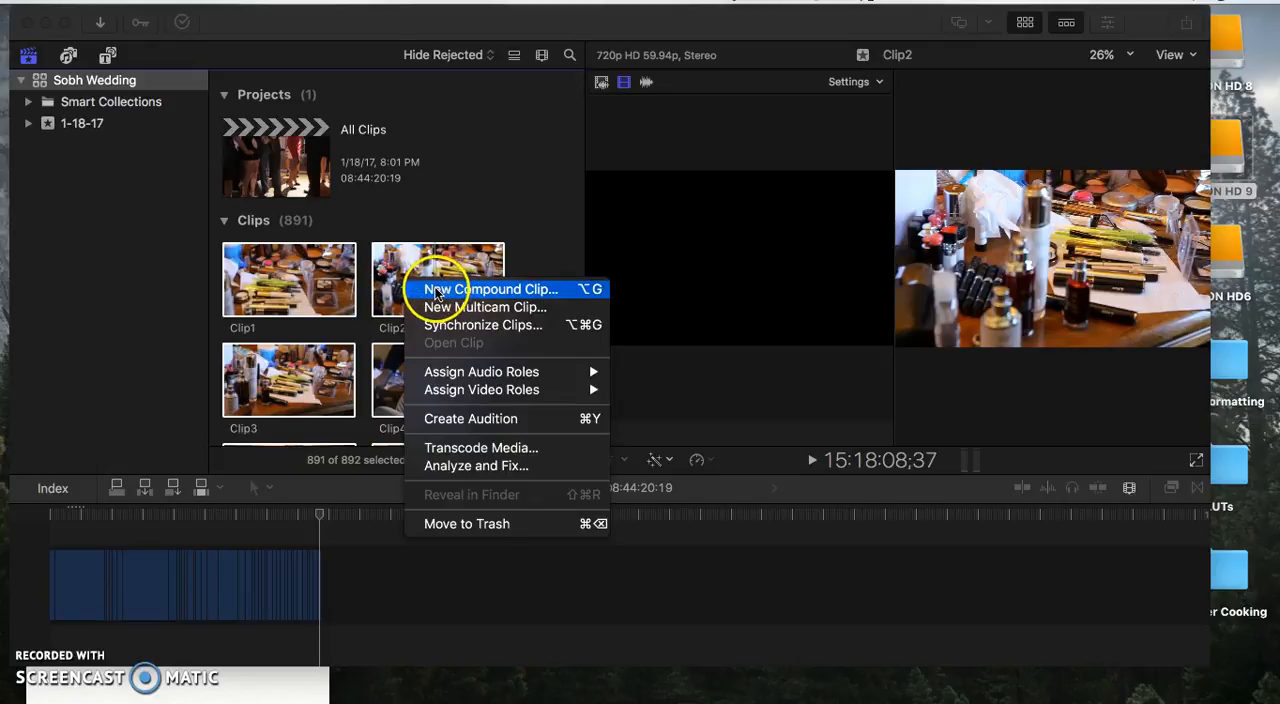
{"action": "mouse_move", "coordinate": [480, 447]}
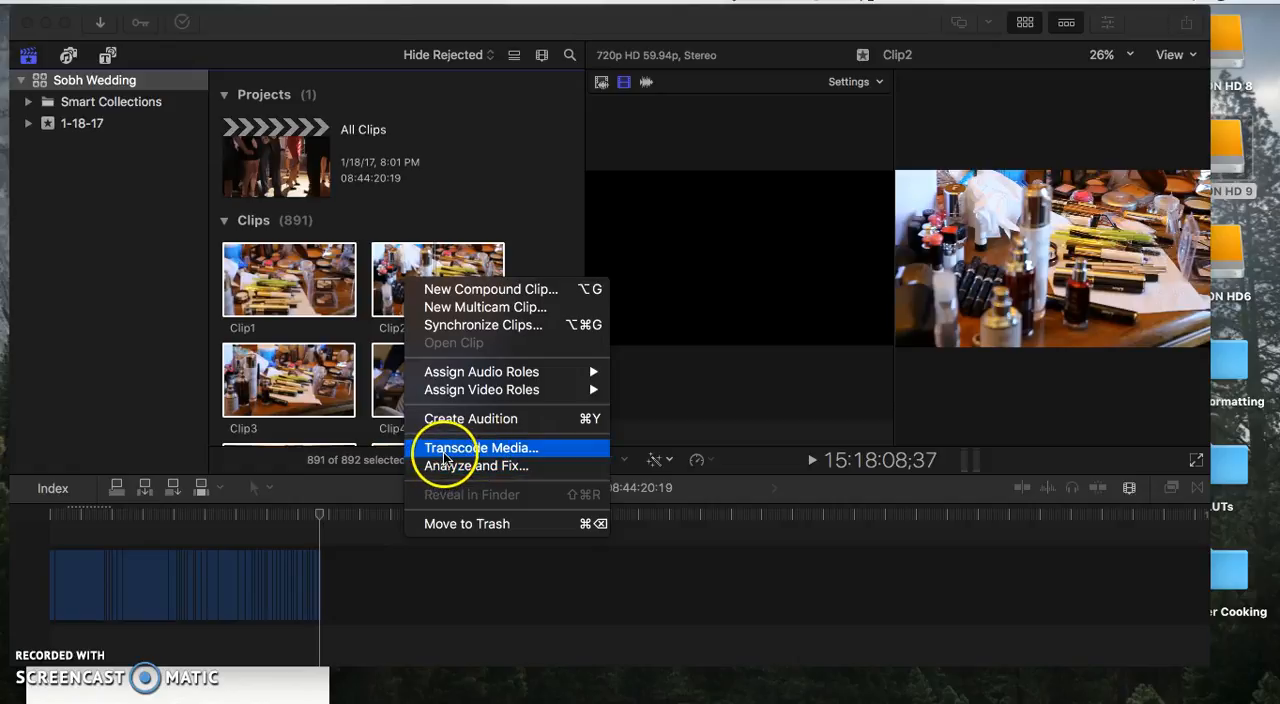
{"action": "mouse_move", "coordinate": [510, 462]}
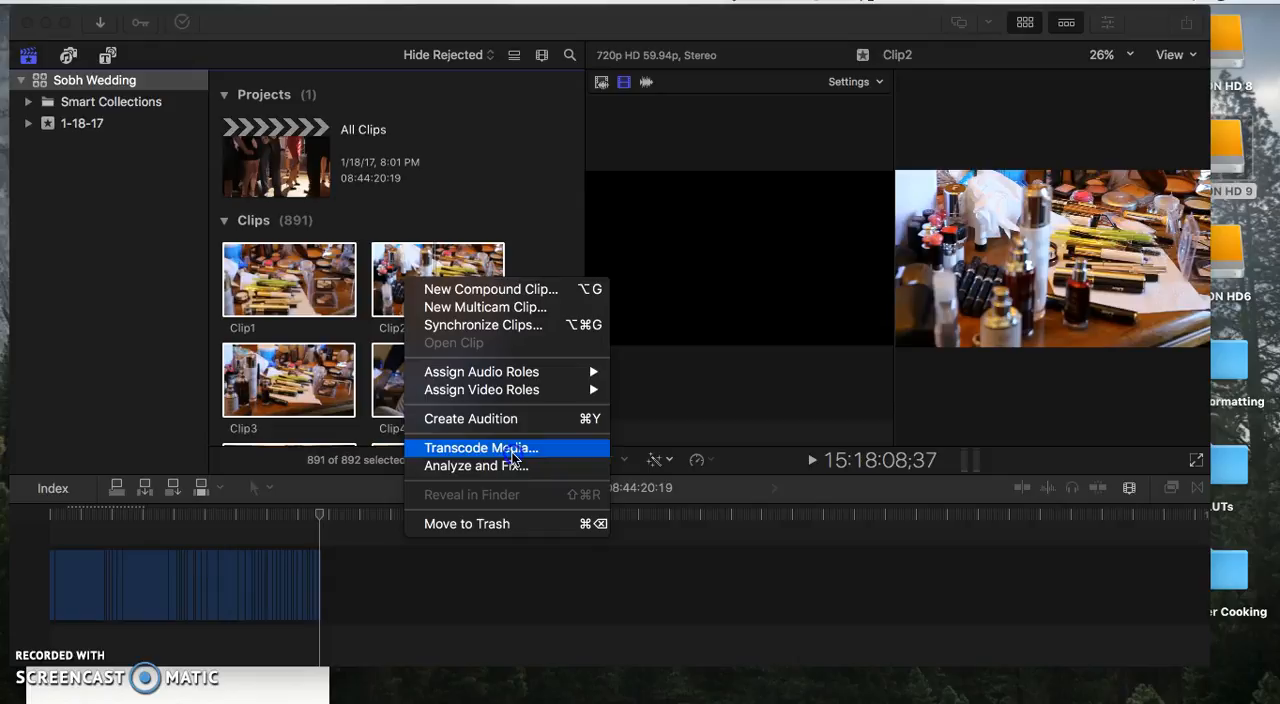
{"action": "left_click", "coordinate": [480, 447]}
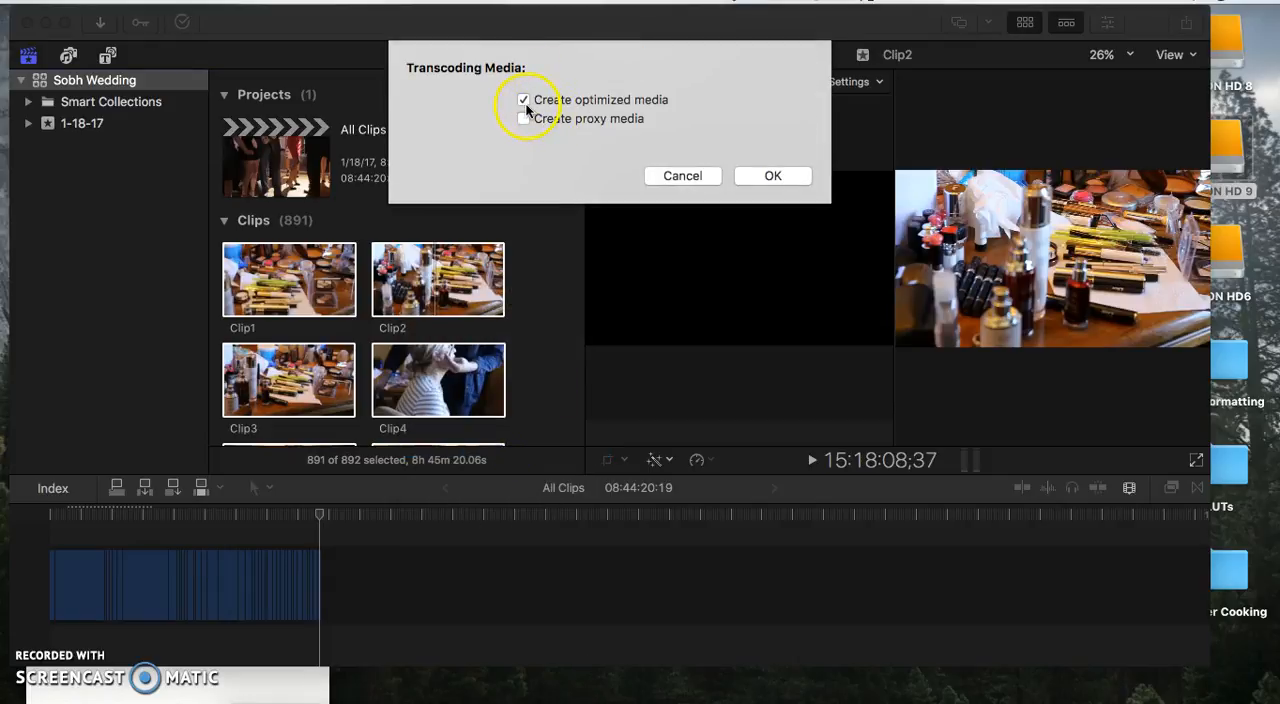
{"action": "left_click", "coordinate": [523, 99]}
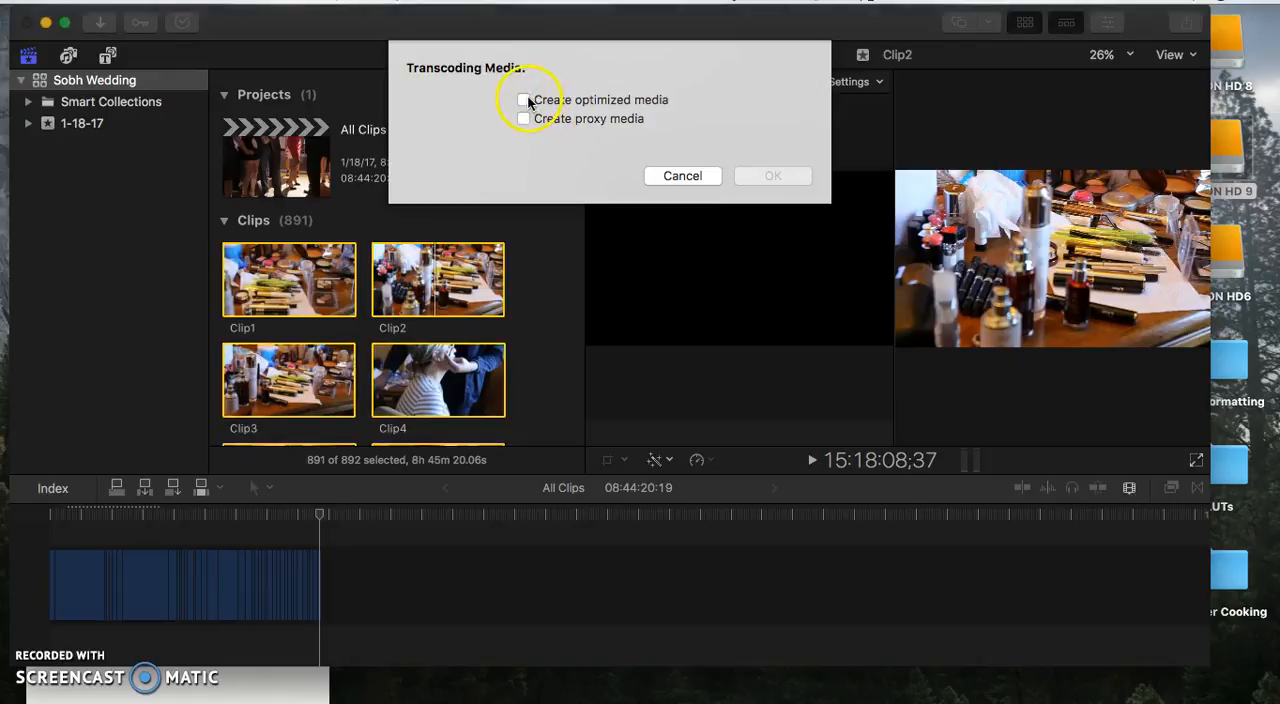
{"action": "left_click", "coordinate": [523, 99]}
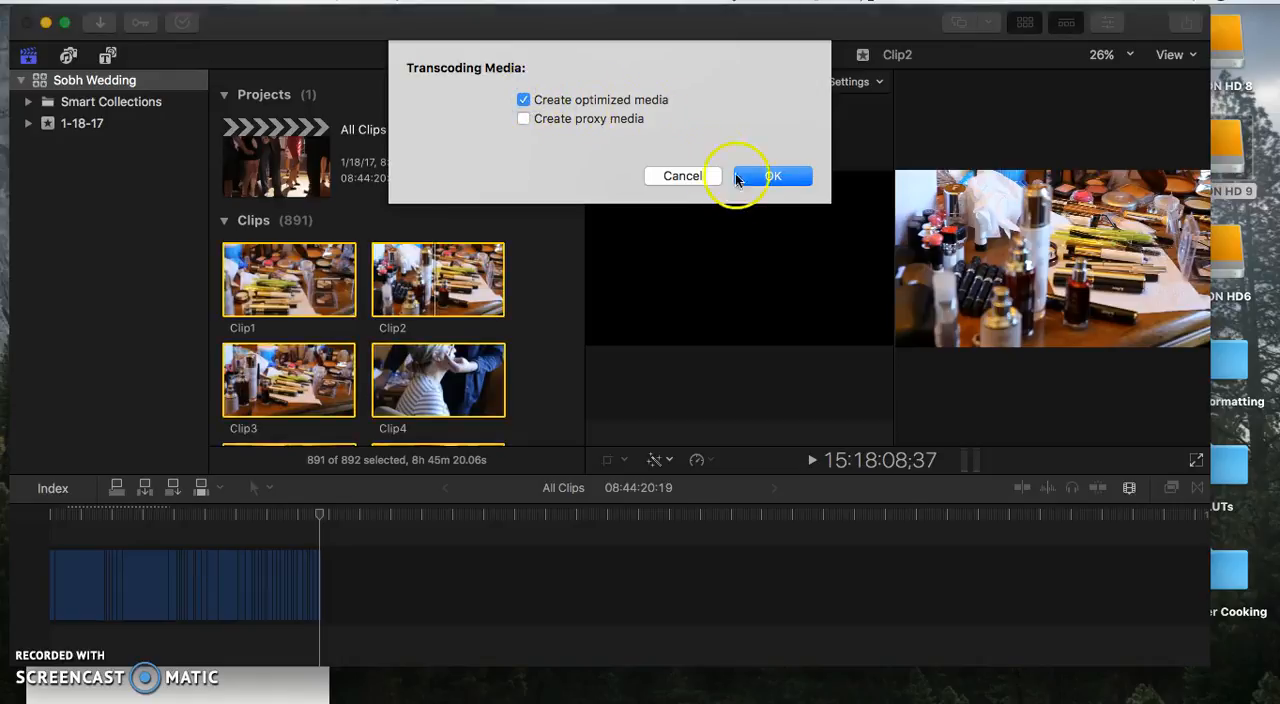
{"action": "left_click", "coordinate": [772, 176]}
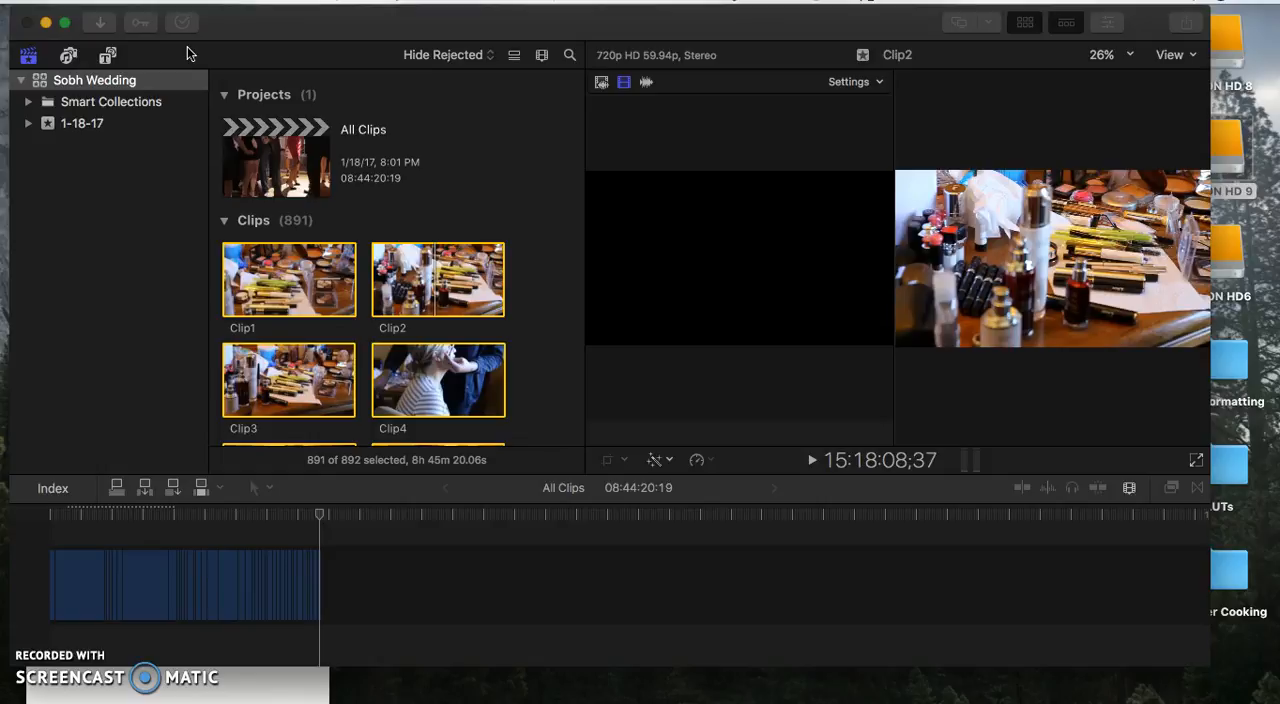
{"action": "mouse_move", "coordinate": [204, 38]}
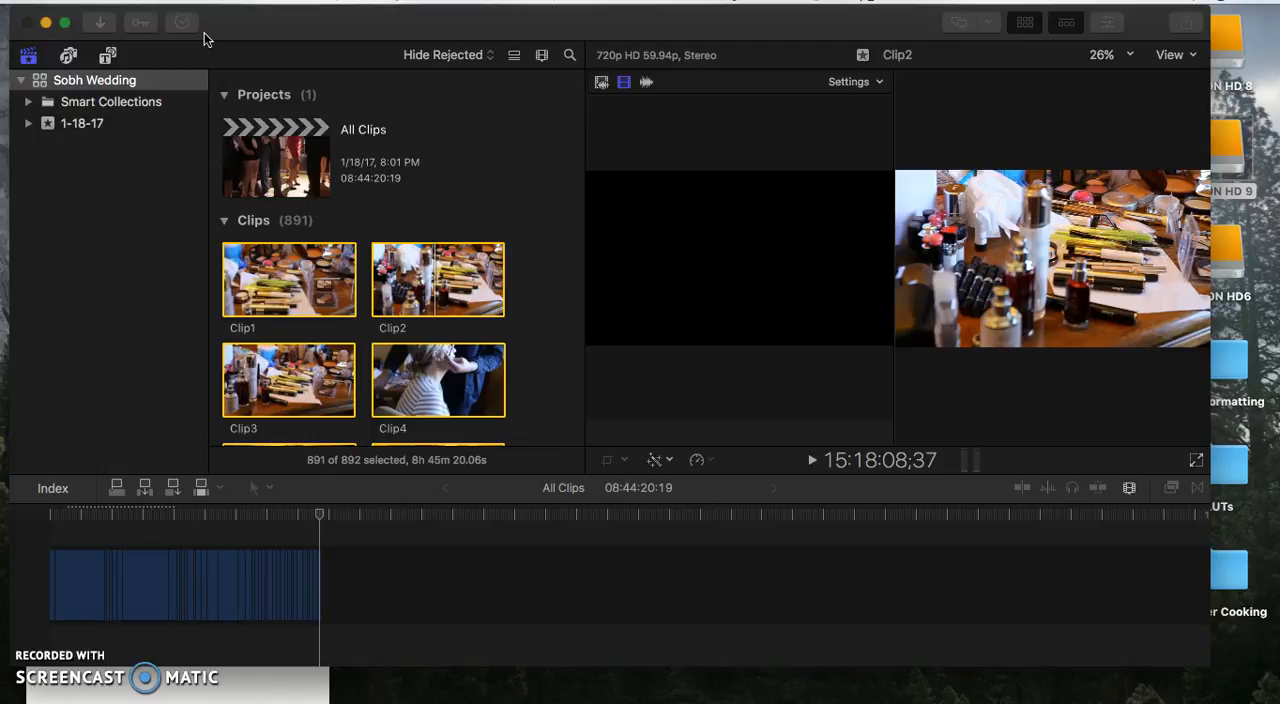
{"action": "mouse_move", "coordinate": [45, 685]}
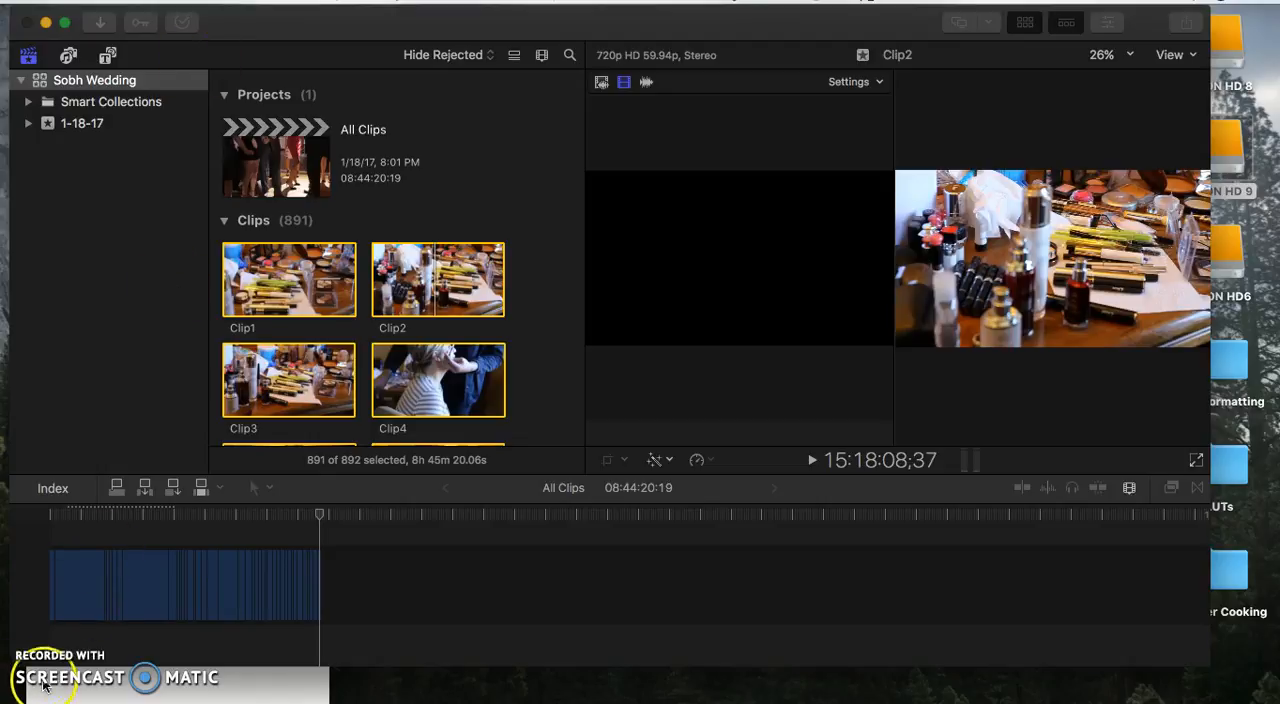